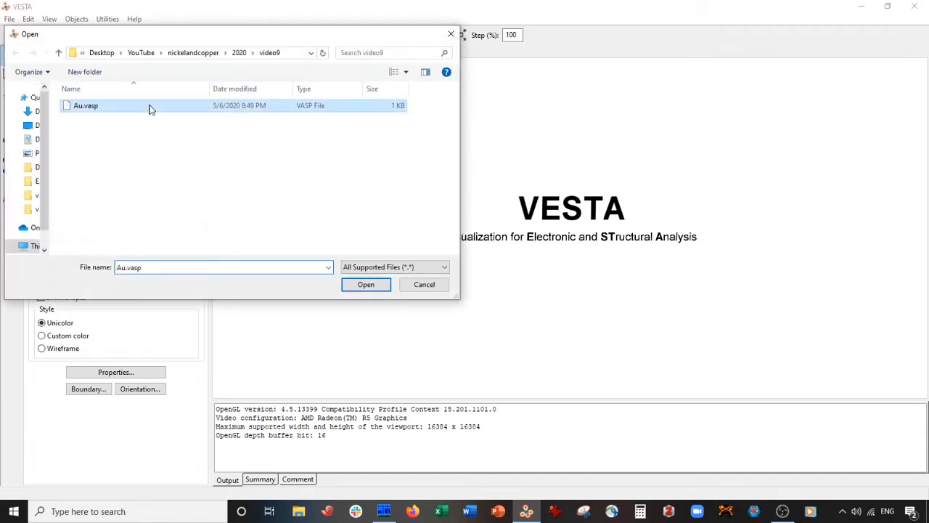
- Load Au.vasp and orbit the 14-atom fcc gold cell to view it from several sides
{"action": "left_click", "coordinate": [366, 284]}
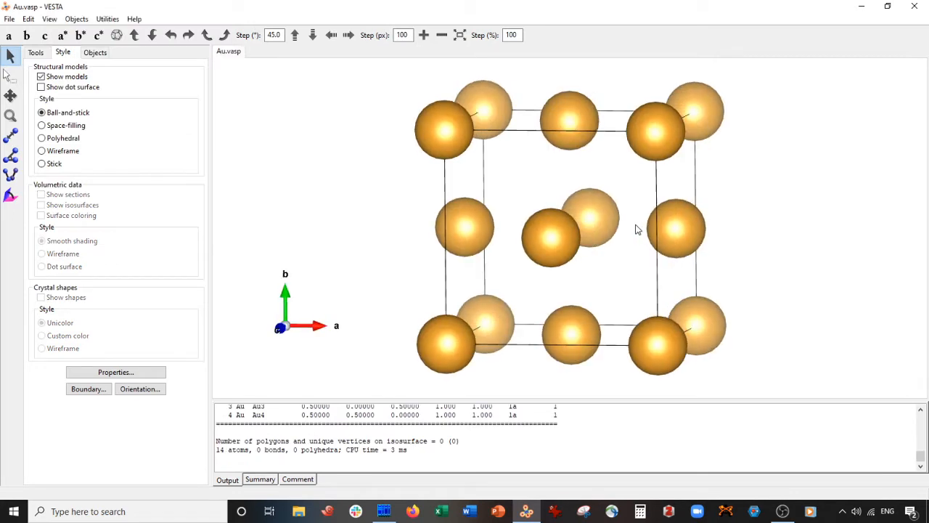
{"action": "left_click_drag", "start_coordinate": [638, 229], "coordinate": [652, 239]}
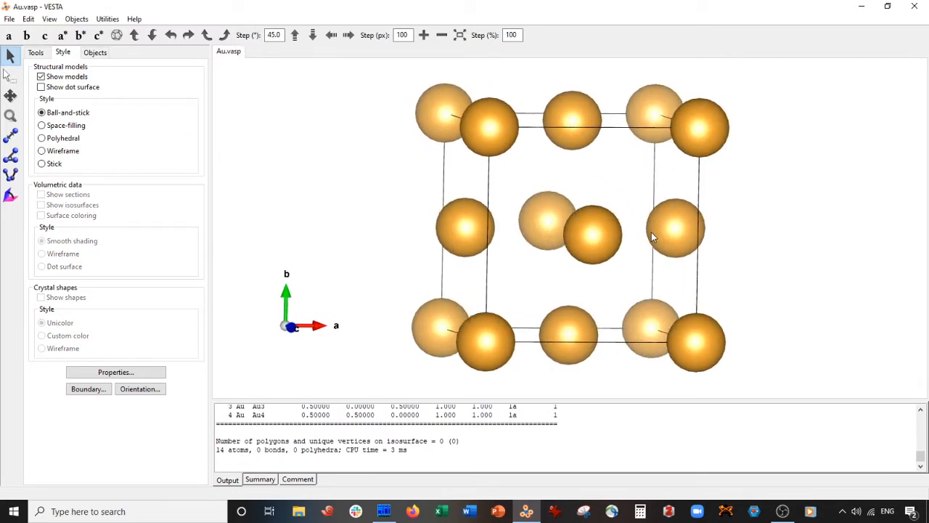
{"action": "left_click_drag", "start_coordinate": [654, 240], "coordinate": [622, 242]}
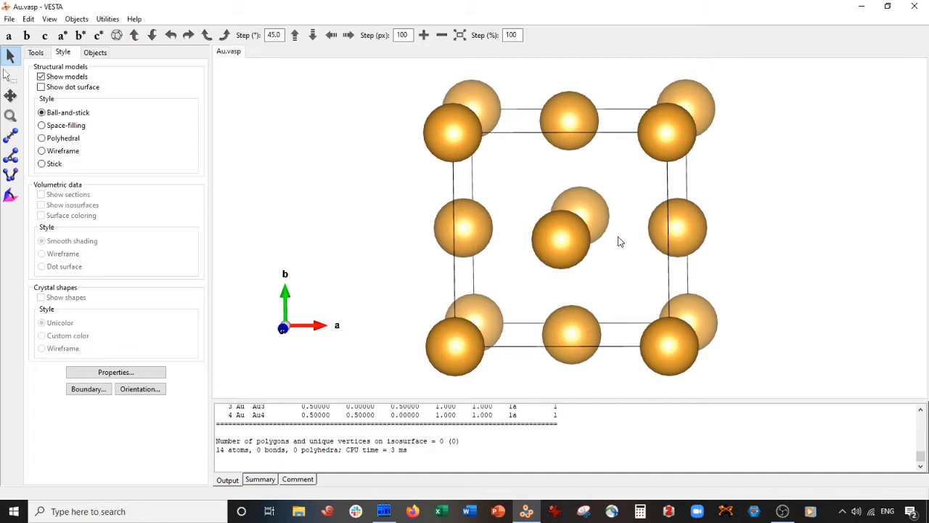
{"action": "left_click_drag", "start_coordinate": [622, 242], "coordinate": [584, 232]}
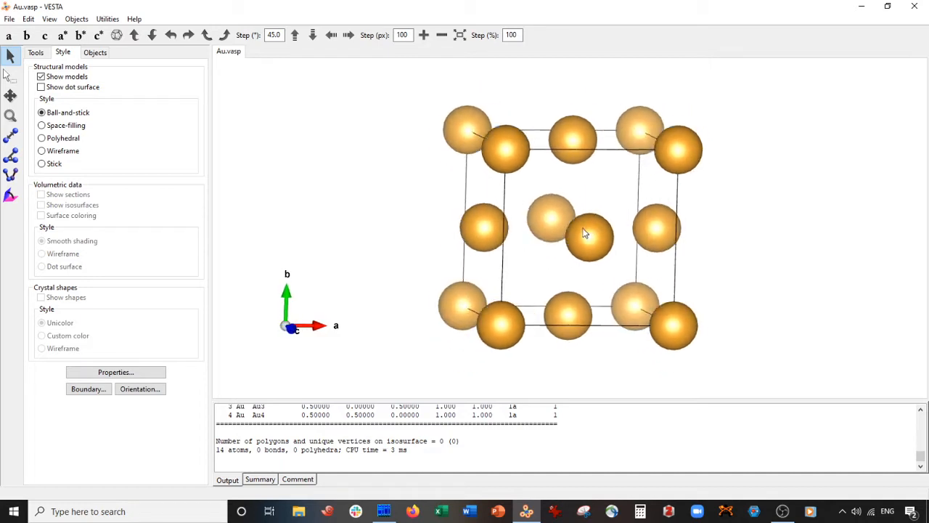
{"action": "left_click_drag", "start_coordinate": [584, 232], "coordinate": [563, 239]}
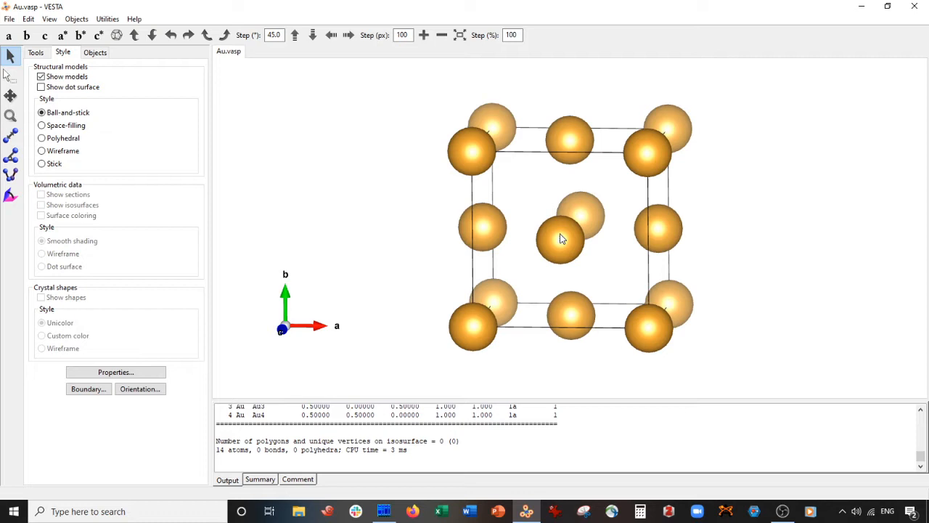
{"action": "left_click_drag", "start_coordinate": [564, 239], "coordinate": [632, 186]}
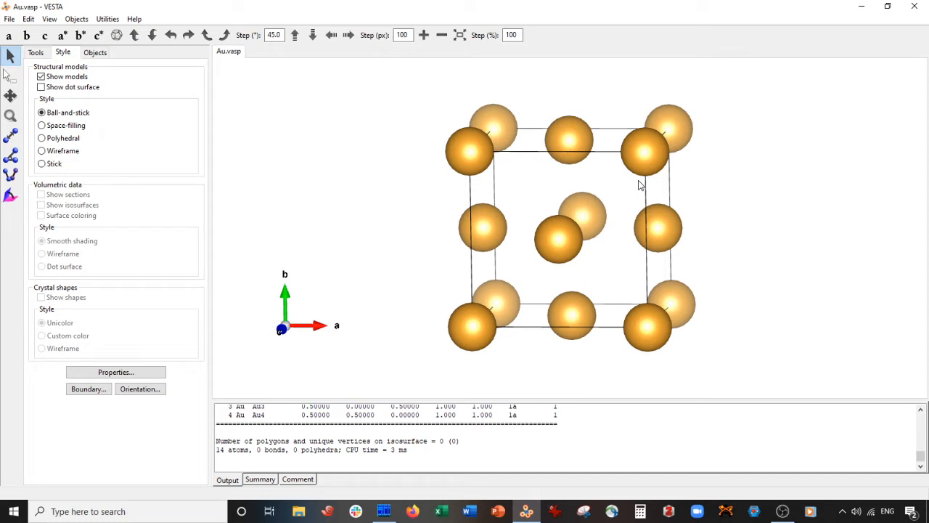
{"action": "left_click_drag", "start_coordinate": [639, 186], "coordinate": [578, 220]}
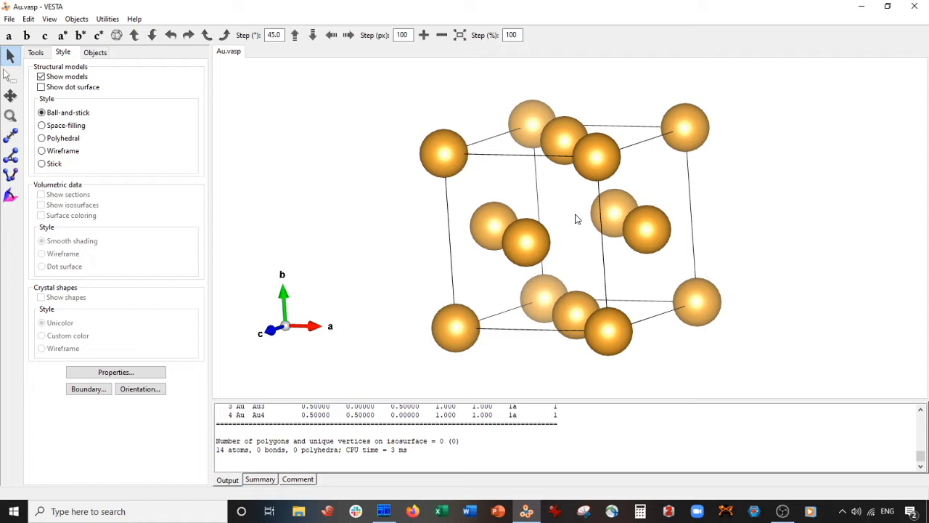
{"action": "left_click_drag", "start_coordinate": [578, 219], "coordinate": [627, 219]}
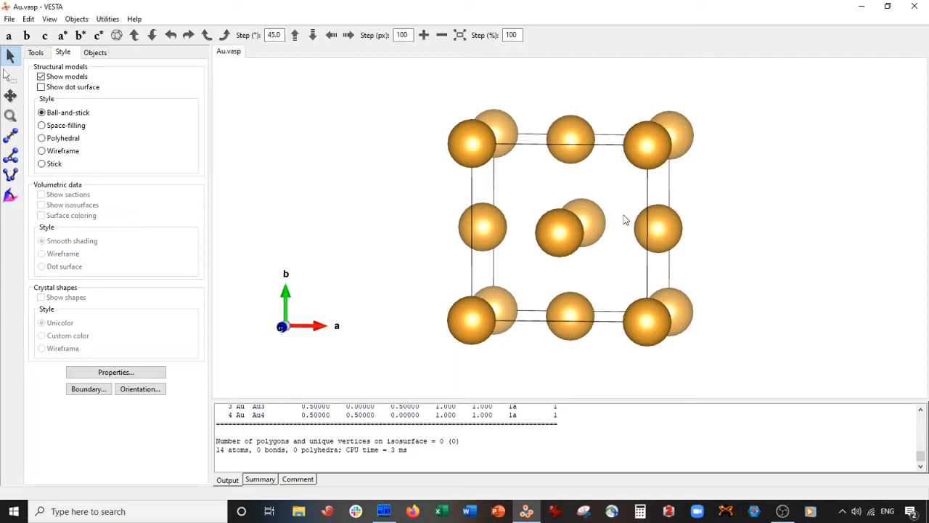
{"action": "mouse_move", "coordinate": [497, 225]}
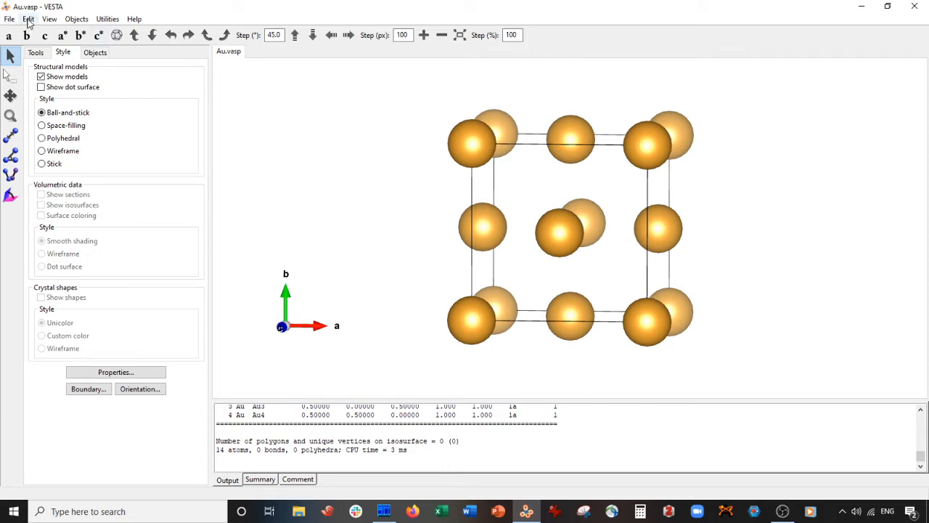
{"action": "mouse_move", "coordinate": [337, 169]}
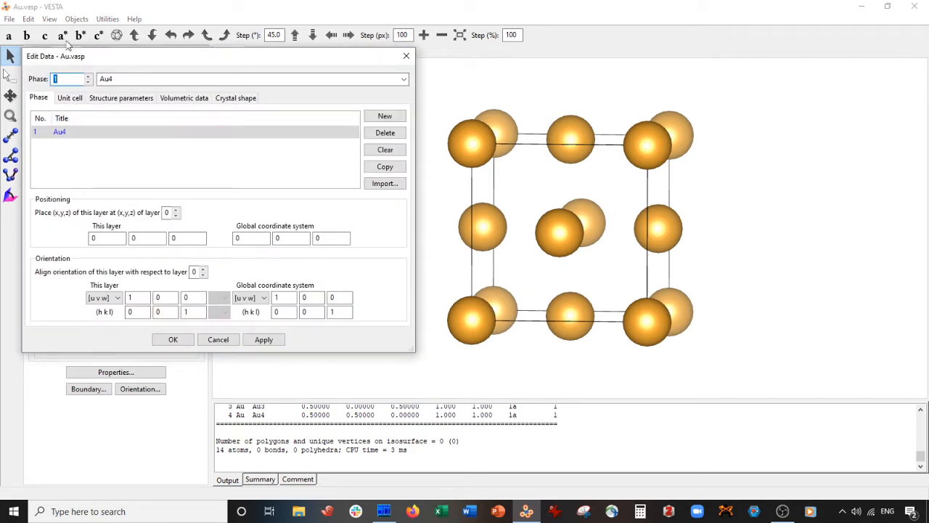
{"action": "mouse_move", "coordinate": [256, 75]}
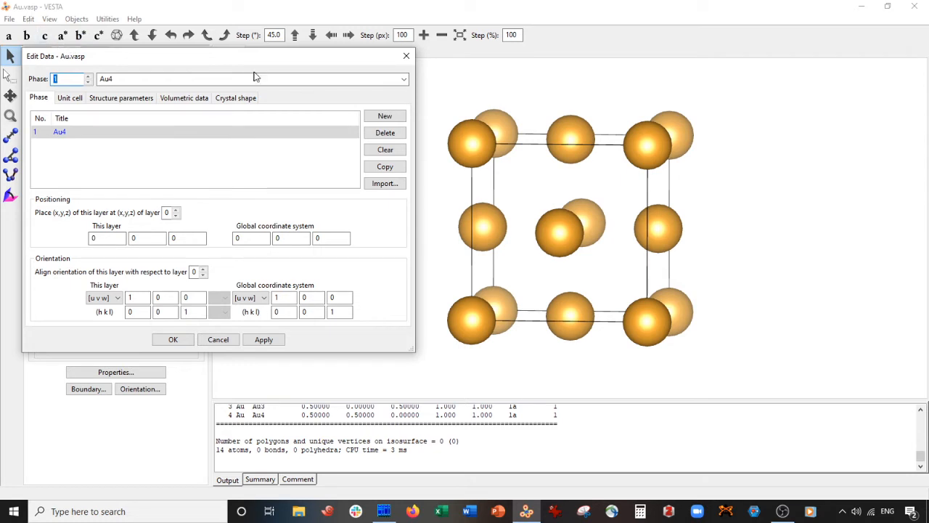
- Transform the cell with a diagonal 2 2 2 matrix and add the new atoms, giving 32 Au
{"action": "left_click", "coordinate": [28, 19]}
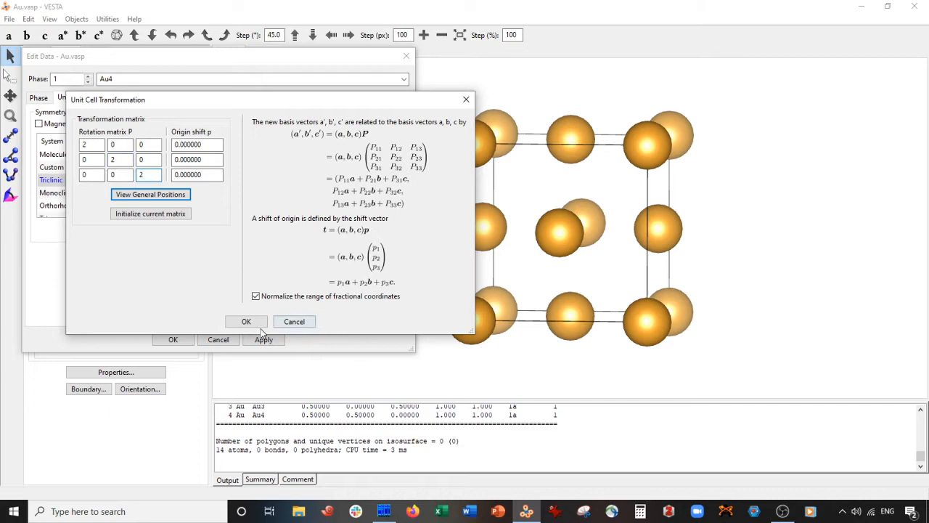
{"action": "left_click", "coordinate": [247, 321]}
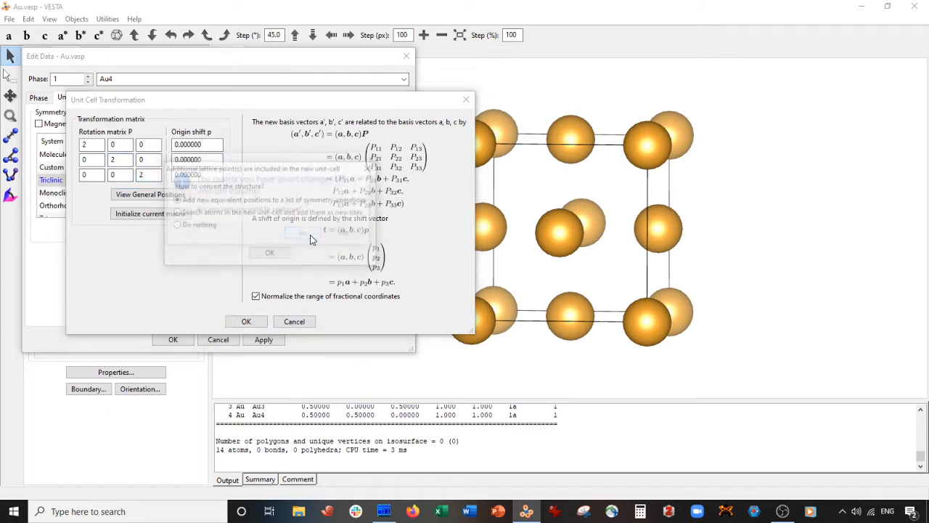
{"action": "left_click", "coordinate": [247, 322]}
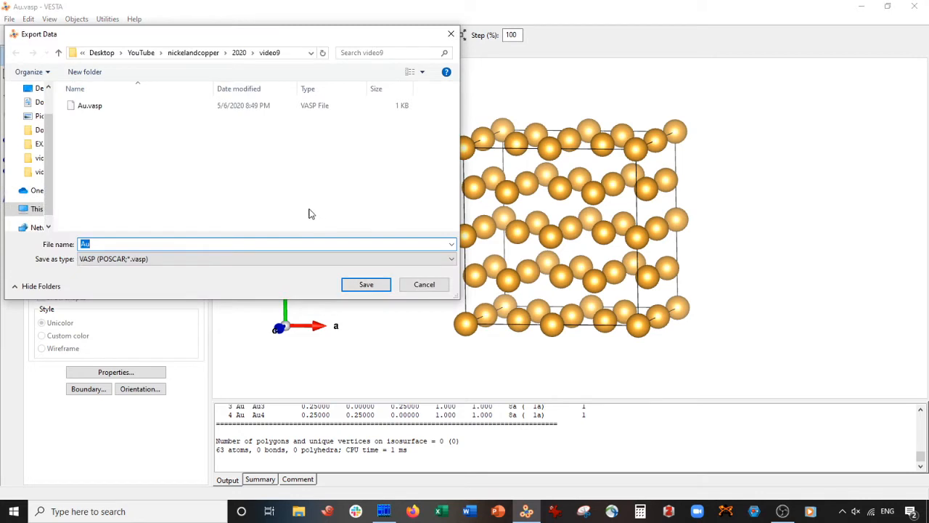
- Export the supercell as Au_2x2x2.vasp keeping Fractional coordinates
{"action": "left_click", "coordinate": [90, 104]}
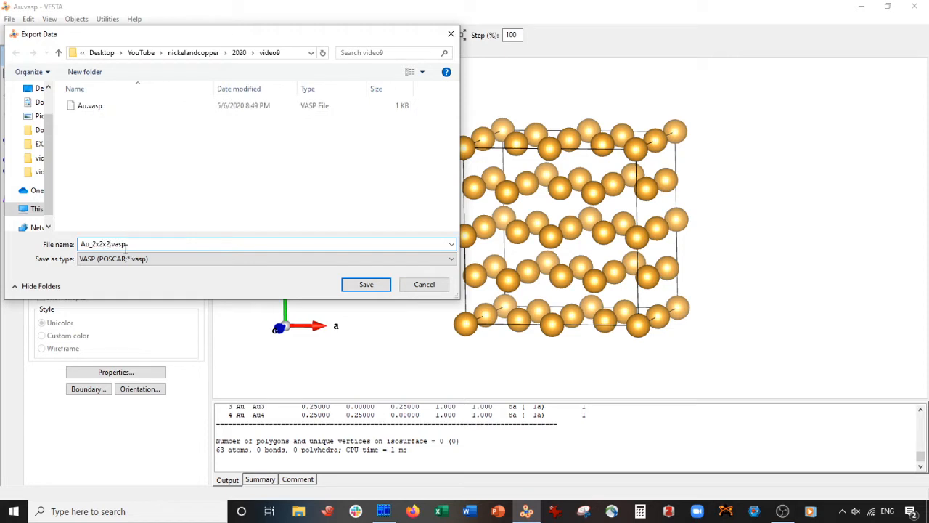
{"action": "left_click", "coordinate": [366, 283]}
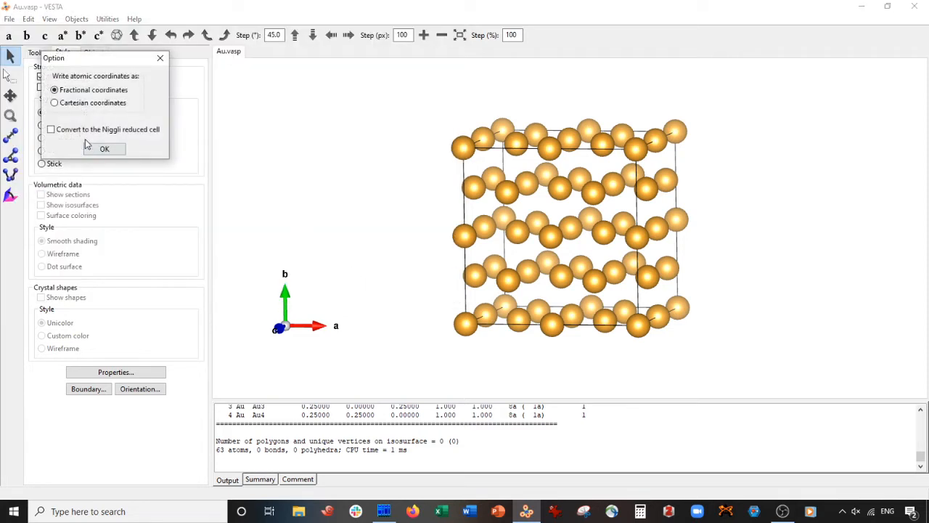
{"action": "left_click", "coordinate": [105, 148]}
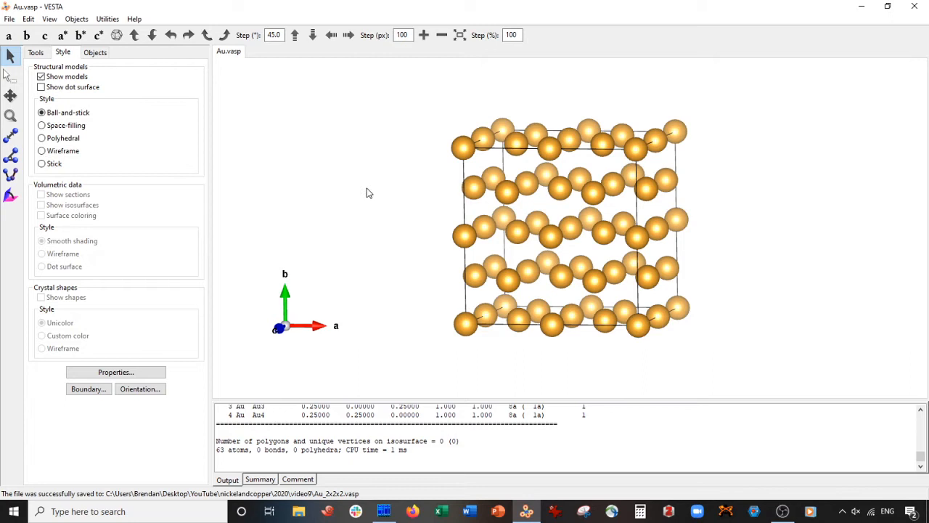
{"action": "mouse_move", "coordinate": [438, 177]}
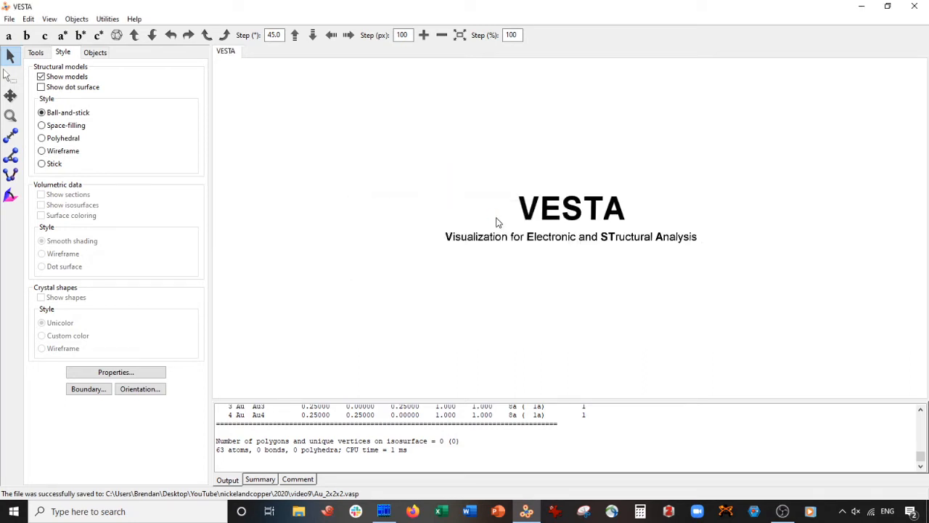
{"action": "mouse_move", "coordinate": [153, 138]}
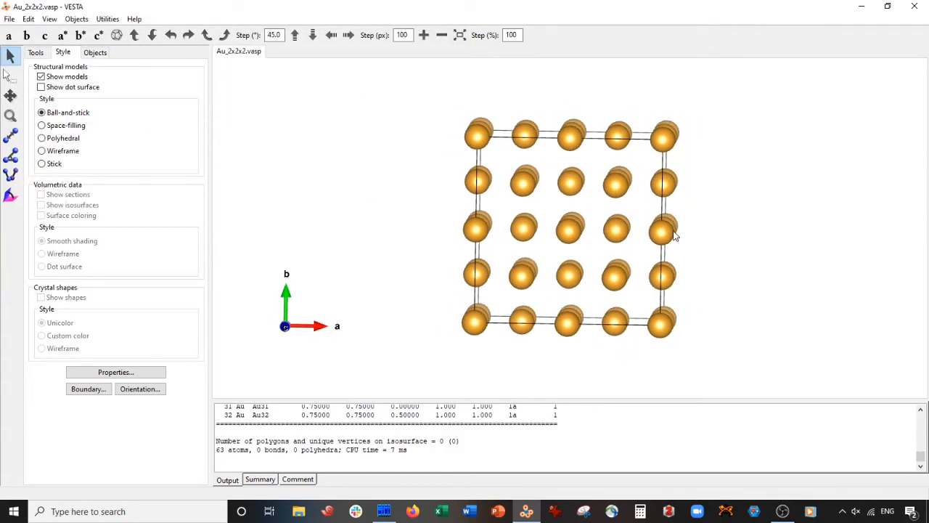
- View the reopened 32-atom Au_2x2x2 supercell down the a axis
{"action": "left_click", "coordinate": [9, 35]}
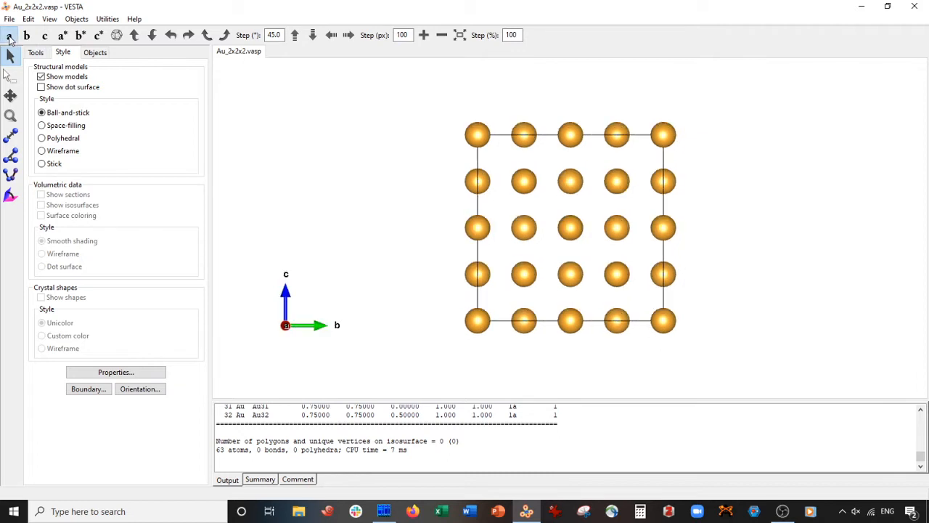
{"action": "mouse_move", "coordinate": [534, 44]}
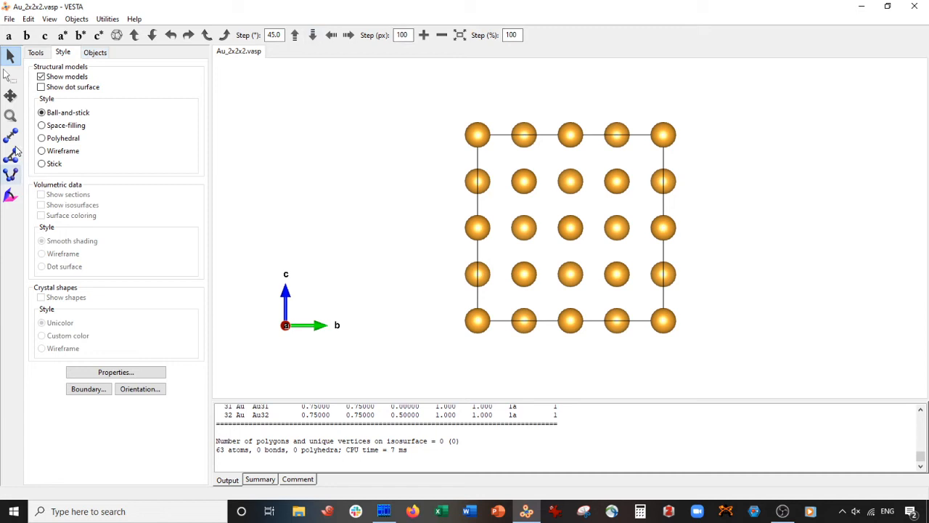
{"action": "mouse_move", "coordinate": [166, 129]}
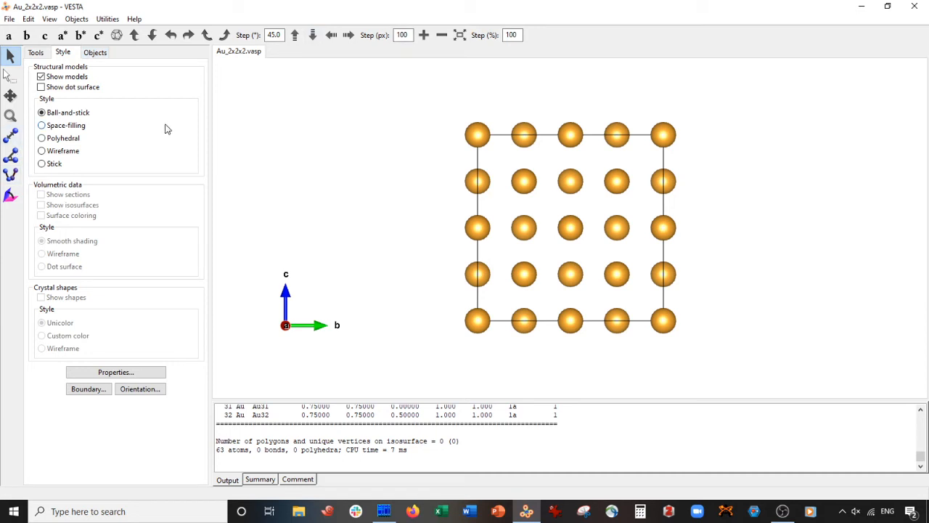
{"action": "mouse_move", "coordinate": [834, 195]}
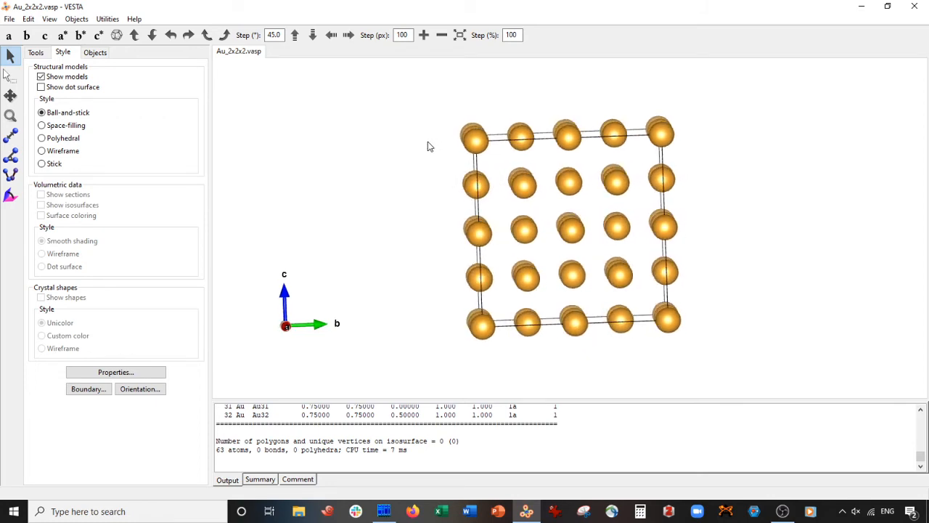
{"action": "left_click_drag", "start_coordinate": [566, 218], "coordinate": [545, 159]}
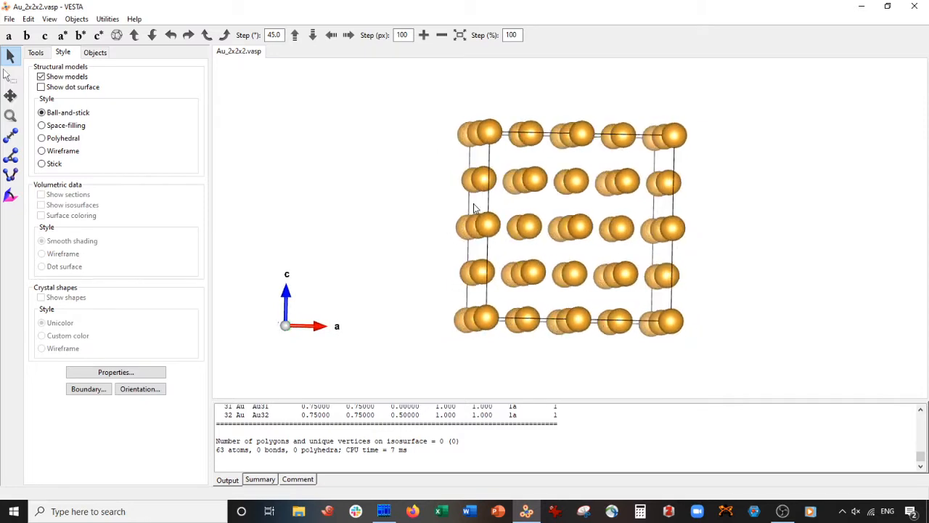
{"action": "left_click_drag", "start_coordinate": [476, 206], "coordinate": [348, 212]}
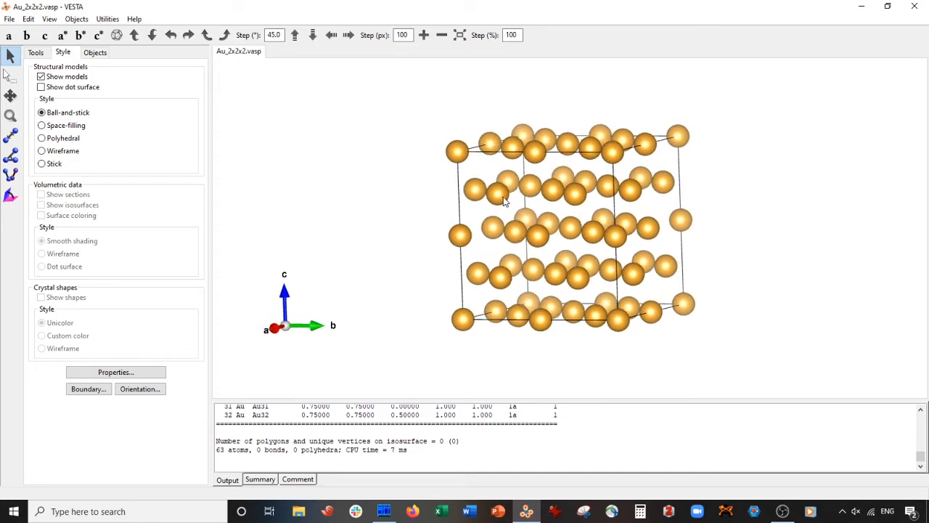
{"action": "mouse_move", "coordinate": [340, 212]}
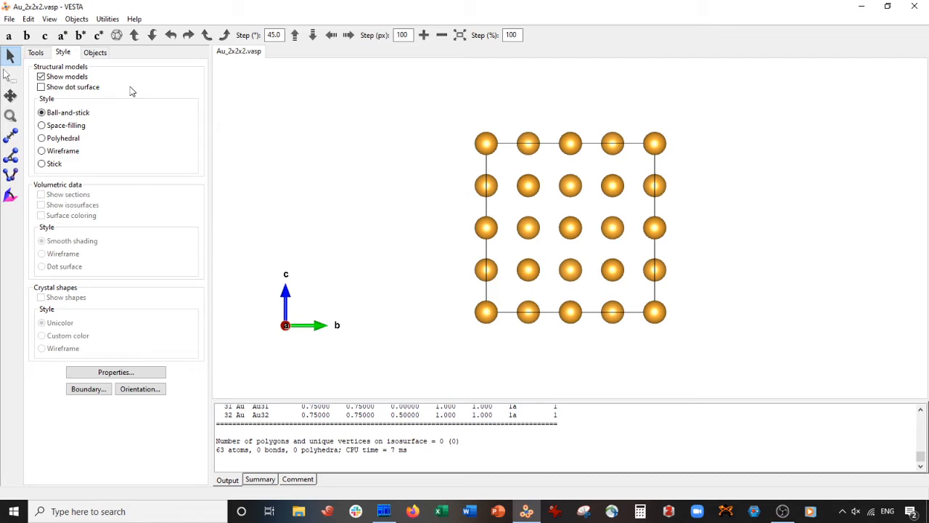
{"action": "mouse_move", "coordinate": [378, 180]}
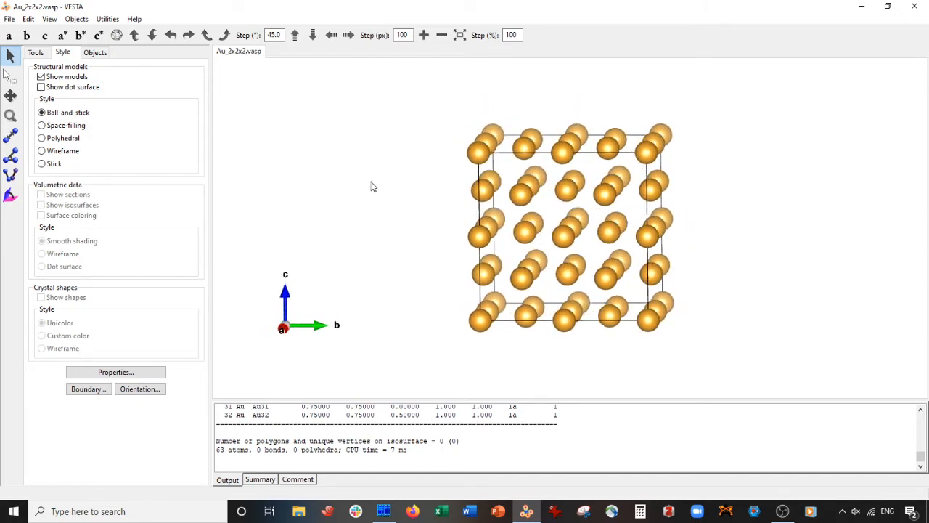
{"action": "left_click", "coordinate": [12, 76]}
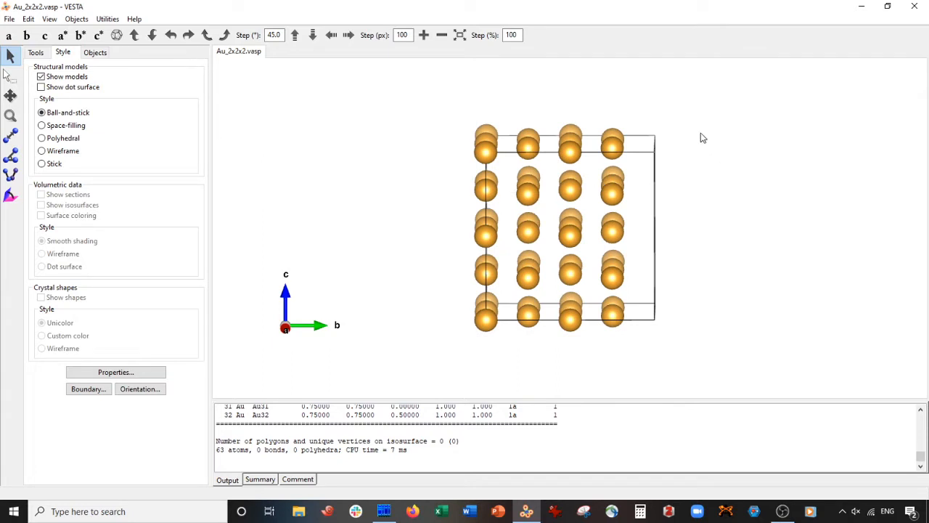
{"action": "mouse_move", "coordinate": [687, 188]}
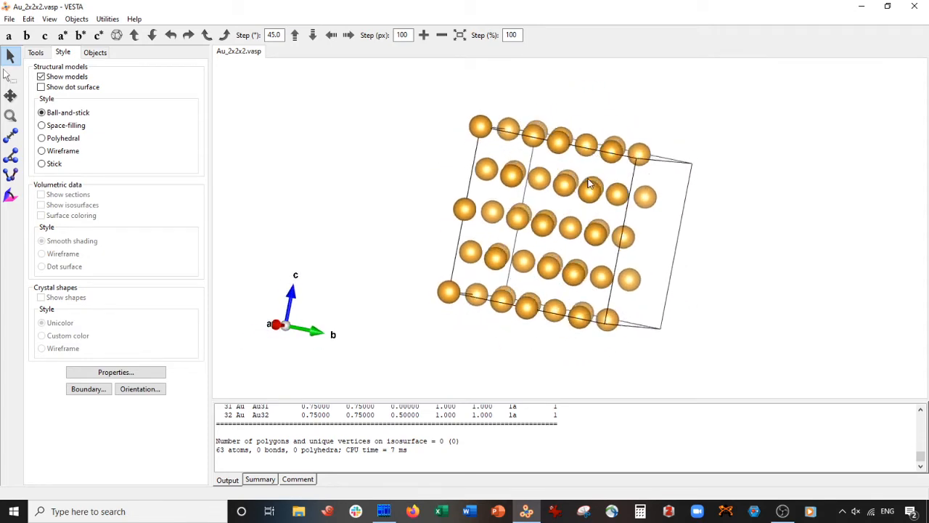
{"action": "left_click_drag", "start_coordinate": [588, 182], "coordinate": [595, 206]}
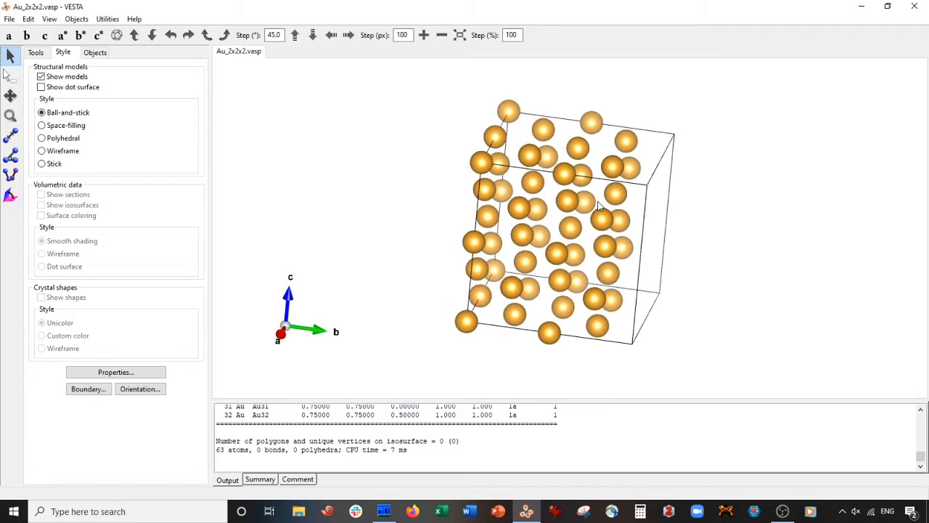
{"action": "left_click_drag", "start_coordinate": [581, 218], "coordinate": [559, 196]}
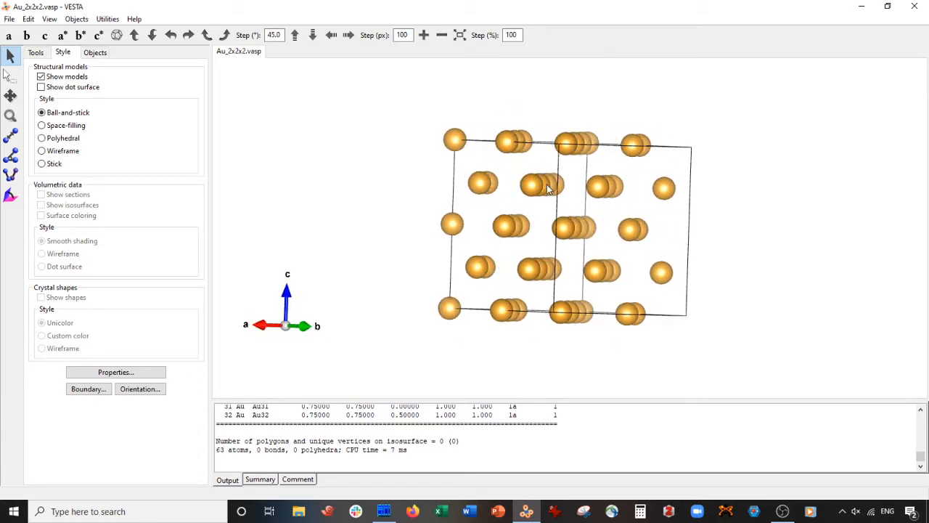
{"action": "left_click_drag", "start_coordinate": [549, 189], "coordinate": [613, 200]}
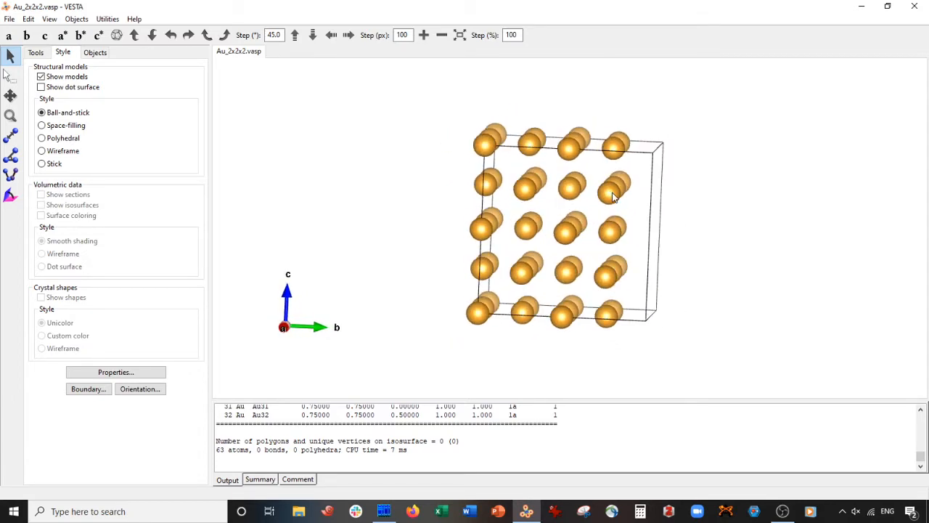
{"action": "left_click_drag", "start_coordinate": [613, 197], "coordinate": [636, 225]}
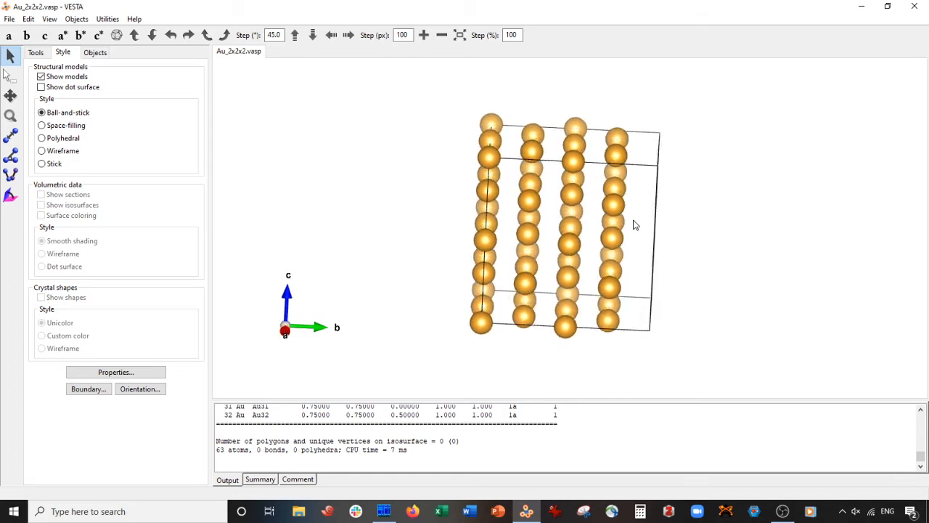
{"action": "left_click", "coordinate": [9, 18]}
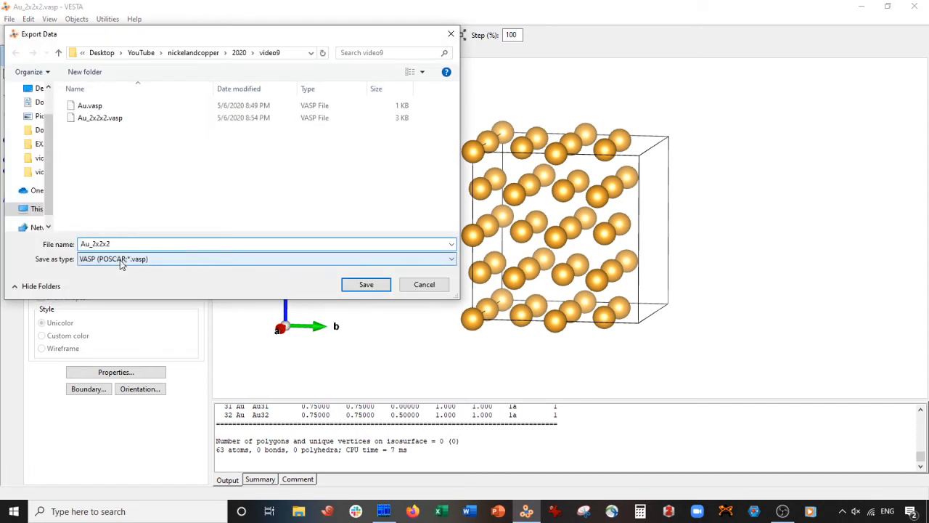
- Choose the VASP output format for the Au_2x2x2 export
{"action": "left_click", "coordinate": [267, 259]}
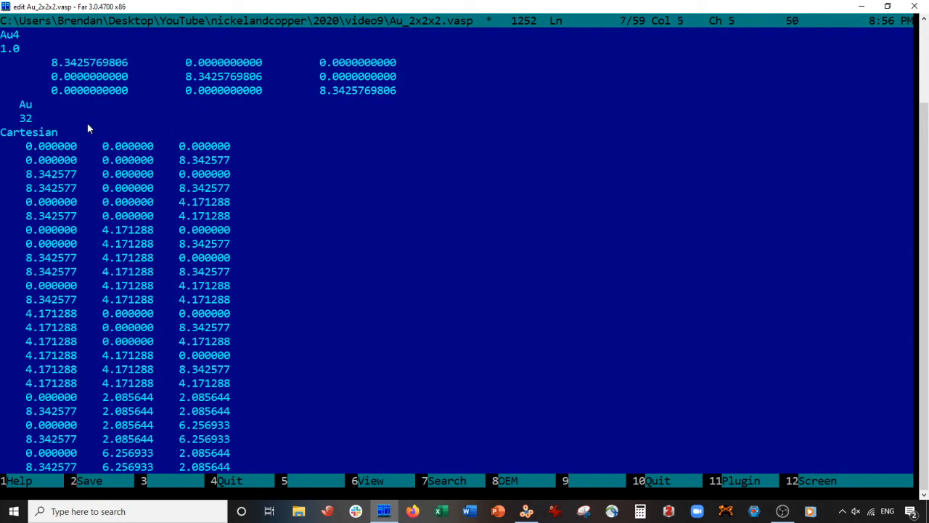
{"action": "mouse_move", "coordinate": [84, 112]}
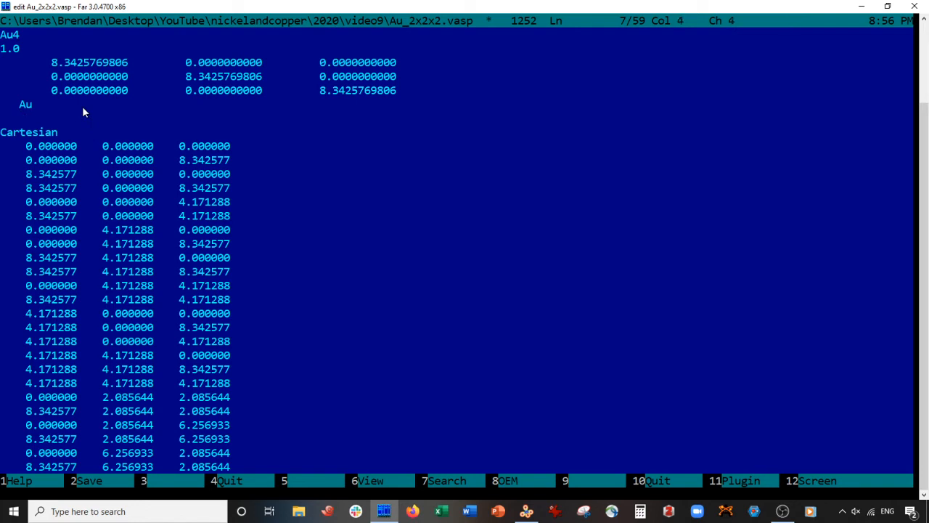
- Set the title to Au_NW, atom count to 50, and lengthen a and c lattice values to 23.3426 Å
{"action": "type", "text": "50"}
{"action": "left_click", "coordinate": [22, 34]}
{"action": "type", "text": "_"}
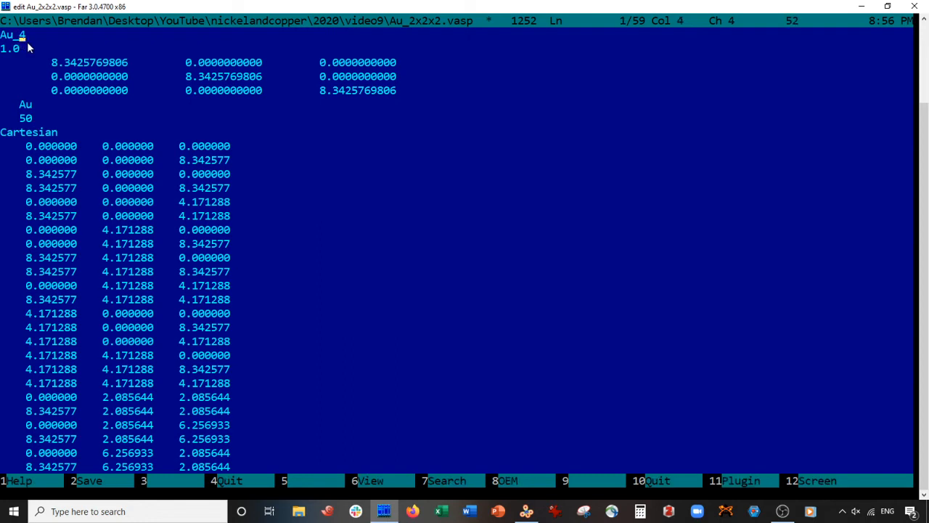
{"action": "type", "text": "NW"}
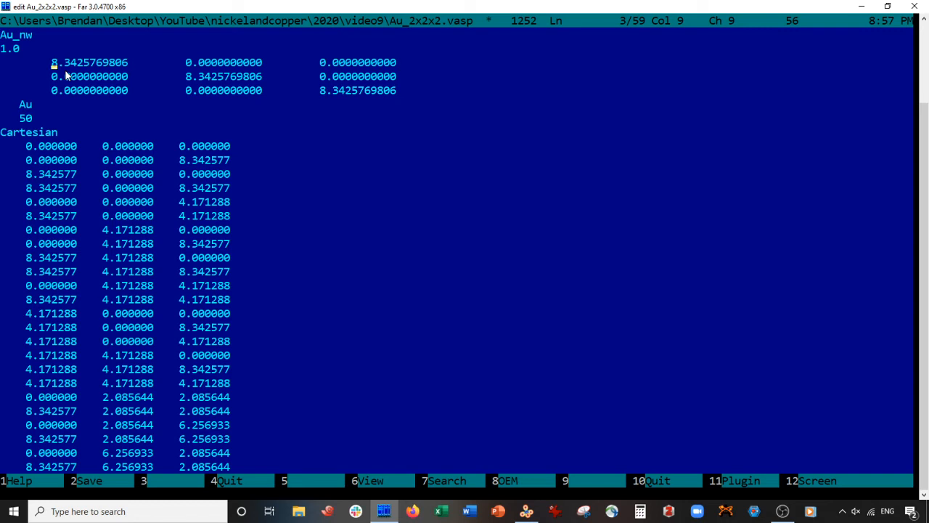
{"action": "key", "text": "Left"}
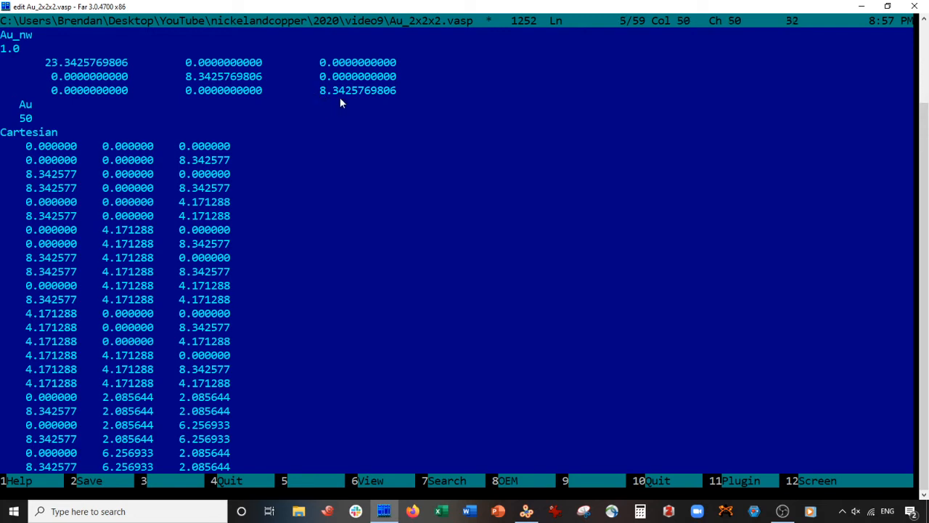
{"action": "type", "text": "23"}
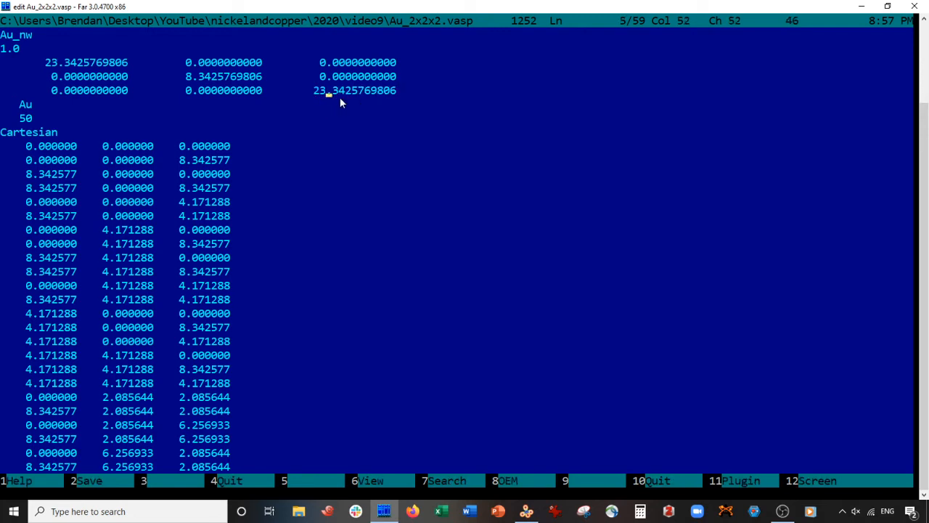
{"action": "mouse_move", "coordinate": [191, 86]}
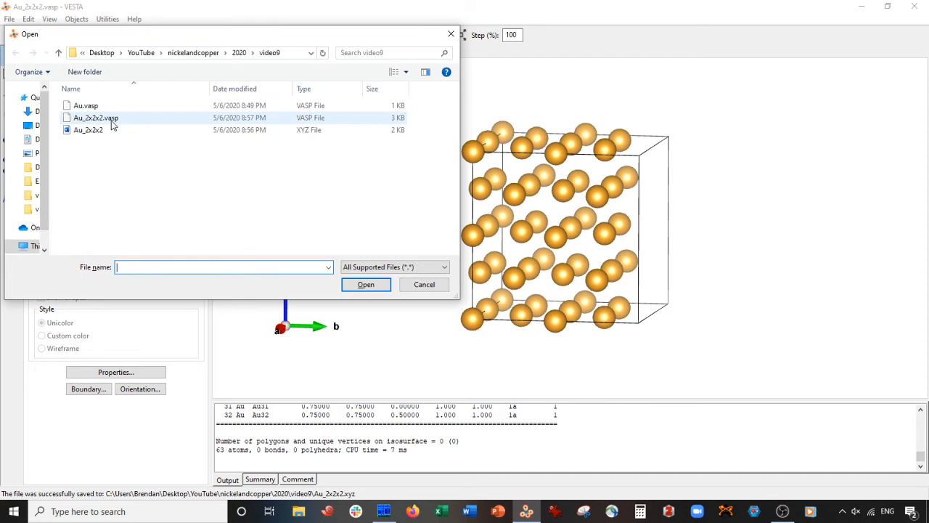
{"action": "mouse_move", "coordinate": [105, 122]}
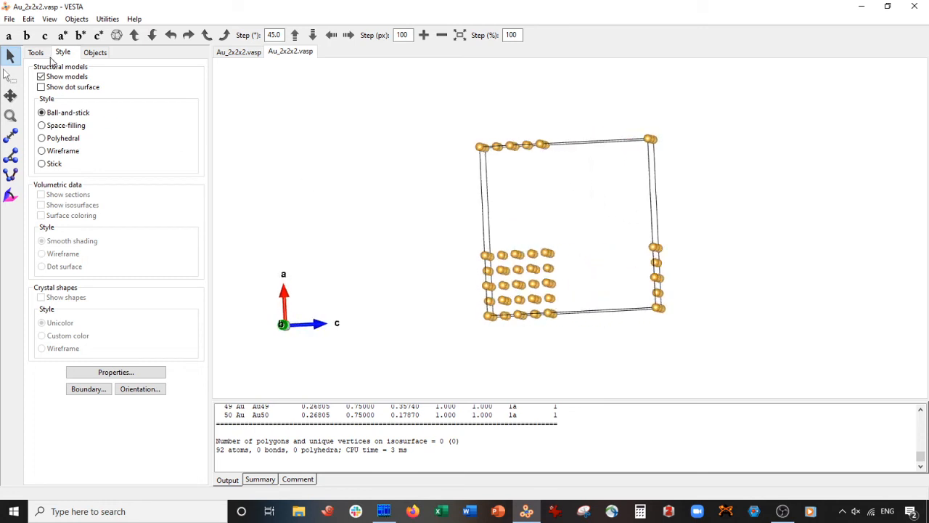
- Turn the vacuum-padded Au cell so c points up and bring up the Boundary range
{"action": "left_click_drag", "start_coordinate": [567, 232], "coordinate": [434, 202]}
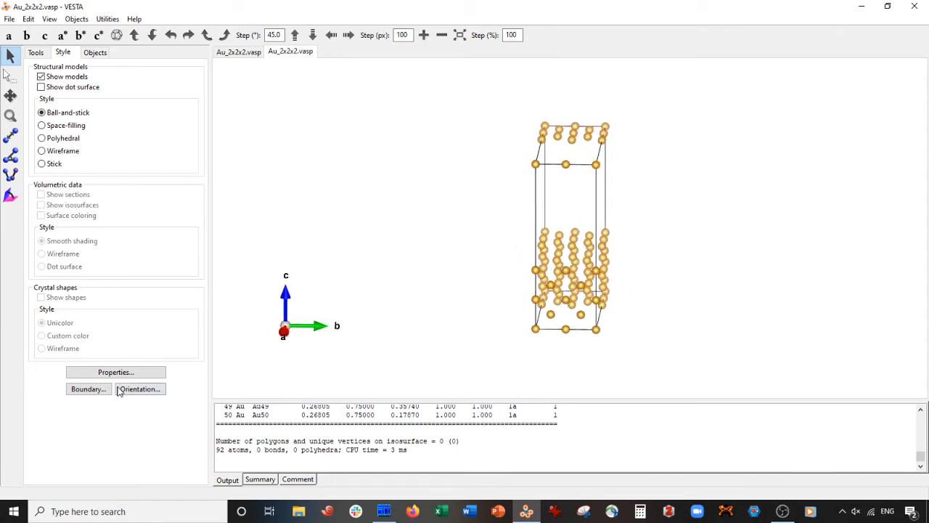
{"action": "left_click", "coordinate": [87, 389]}
{"action": "type", "text": "5"}
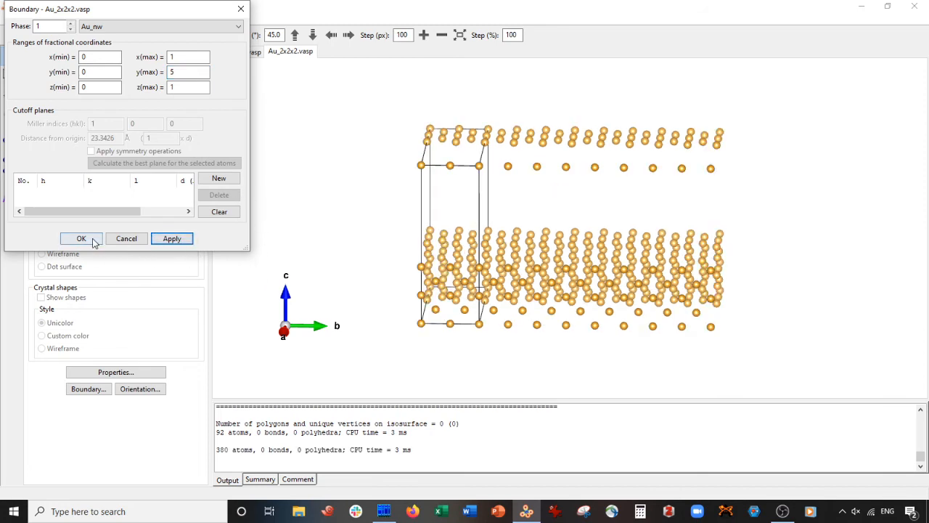
- Apply y(max) 5 so the gold atoms repeat five cells along b
{"action": "left_click", "coordinate": [81, 238]}
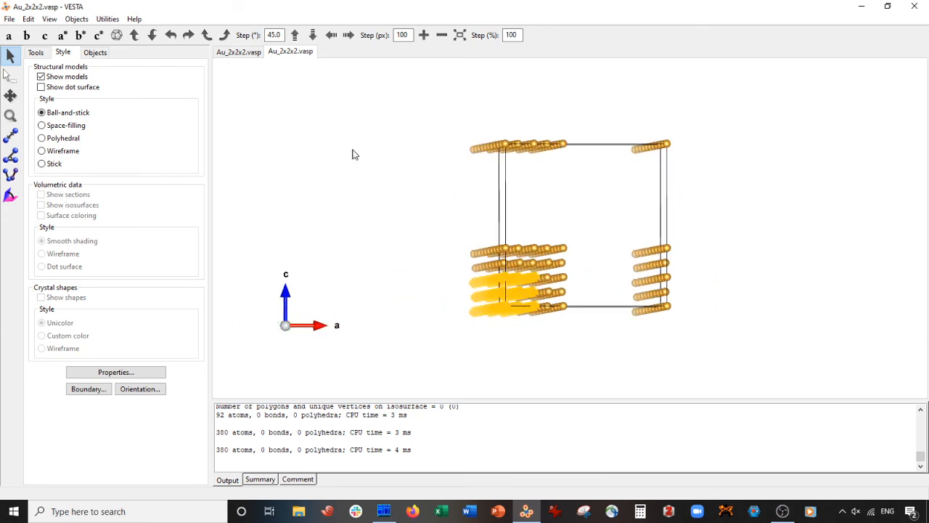
{"action": "mouse_move", "coordinate": [358, 143]}
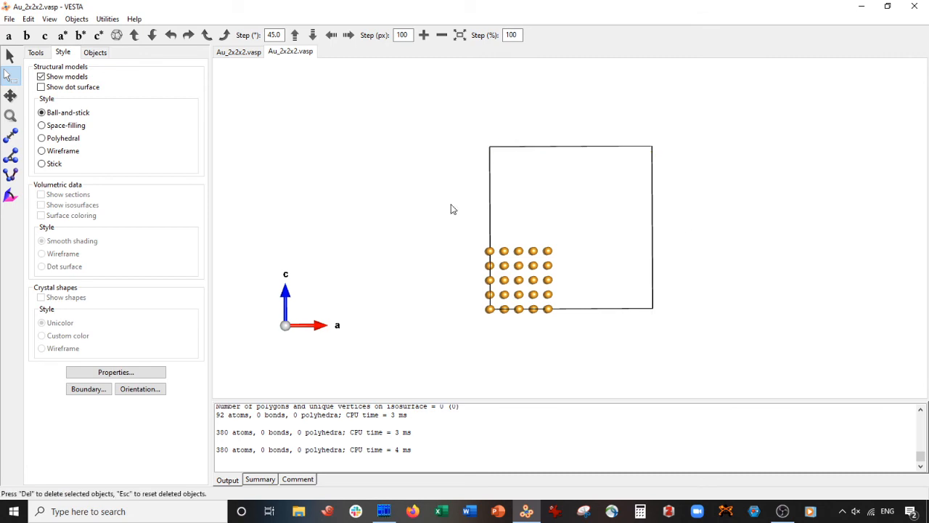
- Render the atoms Space-filling and orbit to see the continuous gold wire along b
{"action": "left_click", "coordinate": [41, 124]}
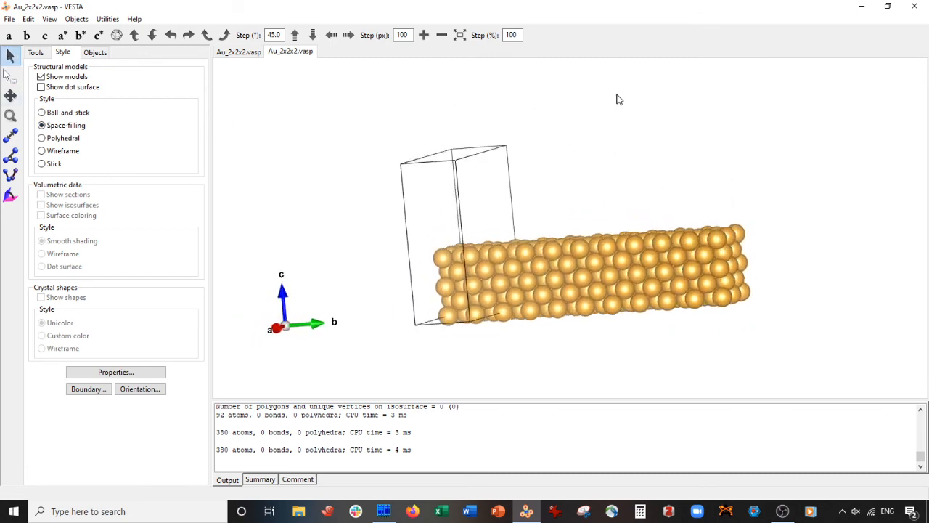
{"action": "left_click_drag", "start_coordinate": [619, 98], "coordinate": [552, 119]}
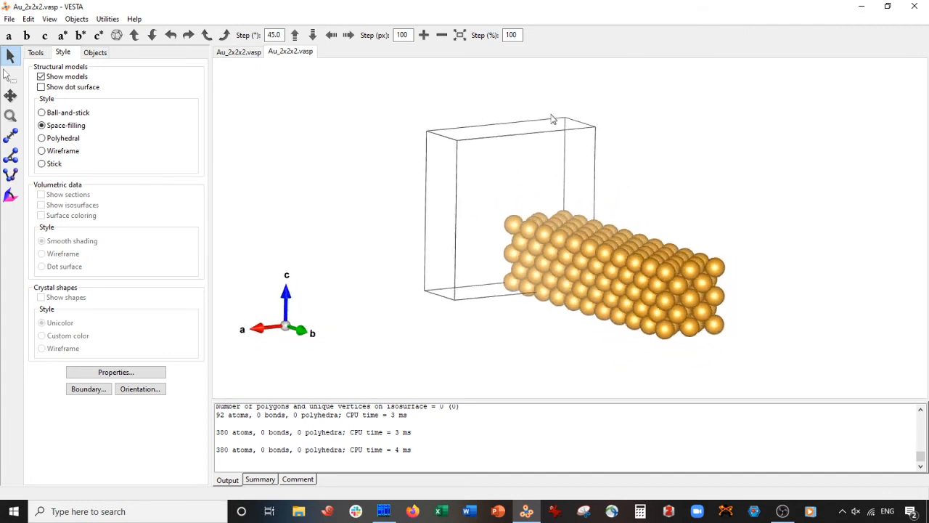
{"action": "left_click_drag", "start_coordinate": [552, 119], "coordinate": [578, 201]}
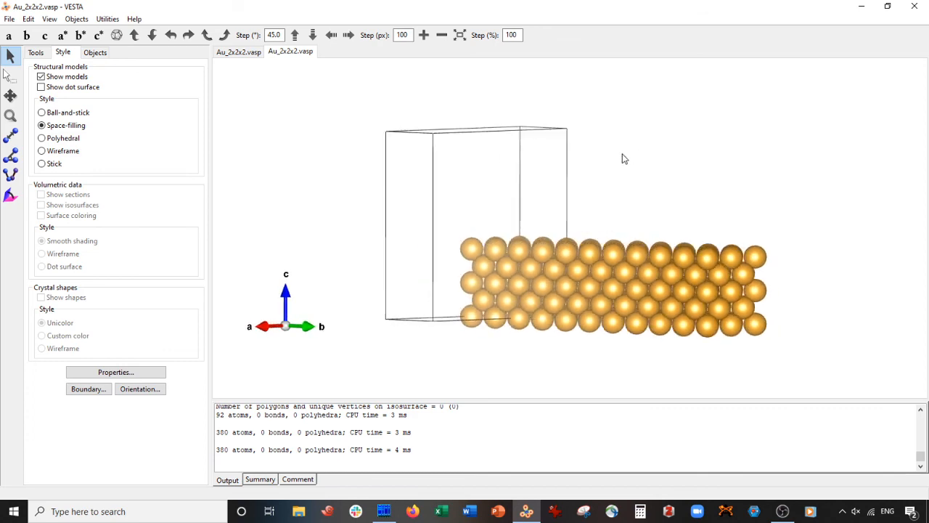
{"action": "left_click_drag", "start_coordinate": [626, 158], "coordinate": [681, 238]}
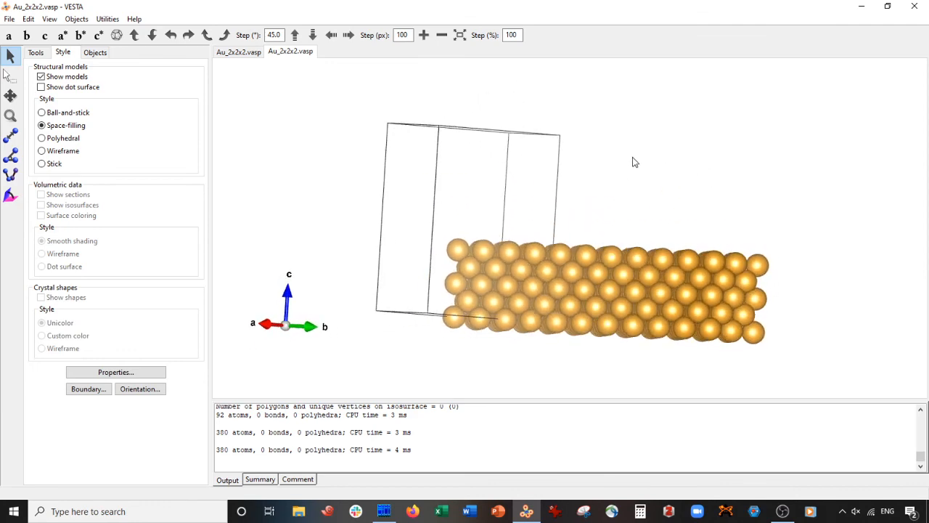
{"action": "left_click_drag", "start_coordinate": [636, 162], "coordinate": [493, 298]}
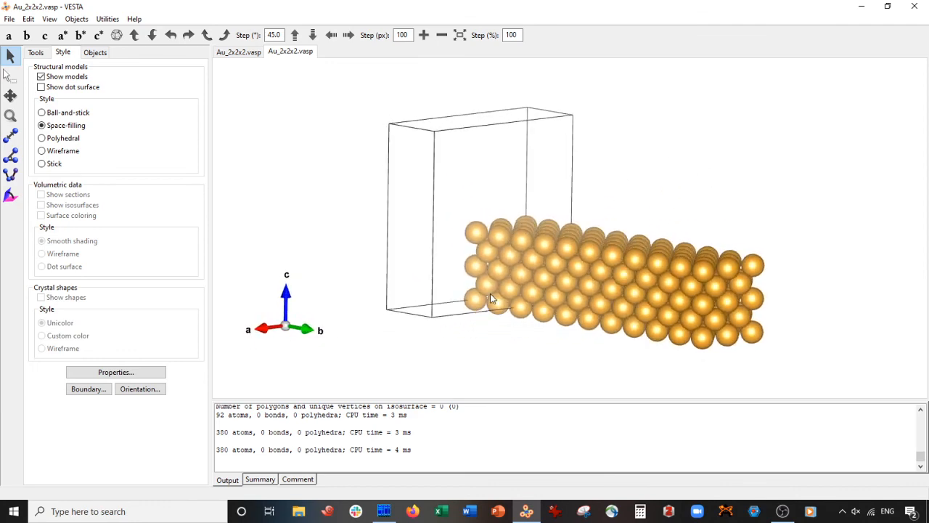